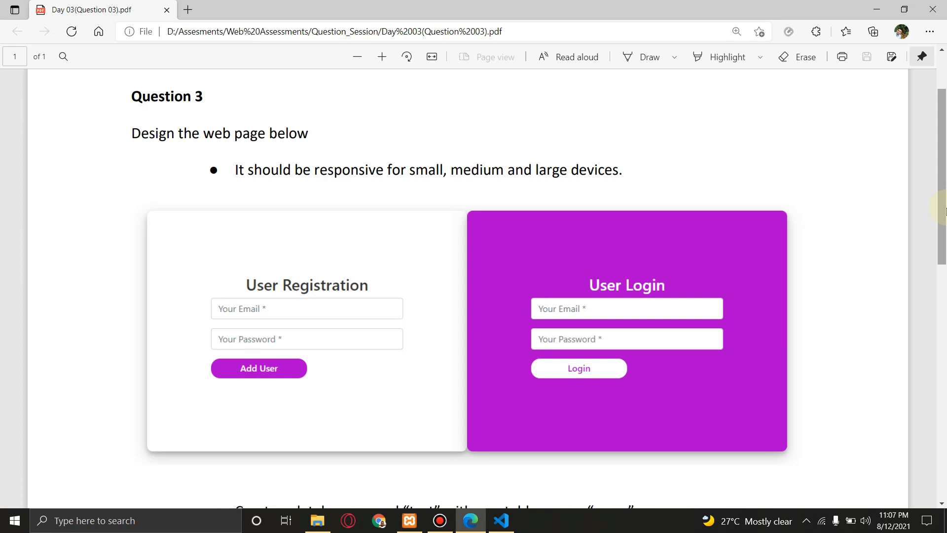
- Scroll the Question 3 PDF down to the database, table and PHP program requirements
{"action": "scroll", "scroll_direction": "down", "scroll_amount": 3}
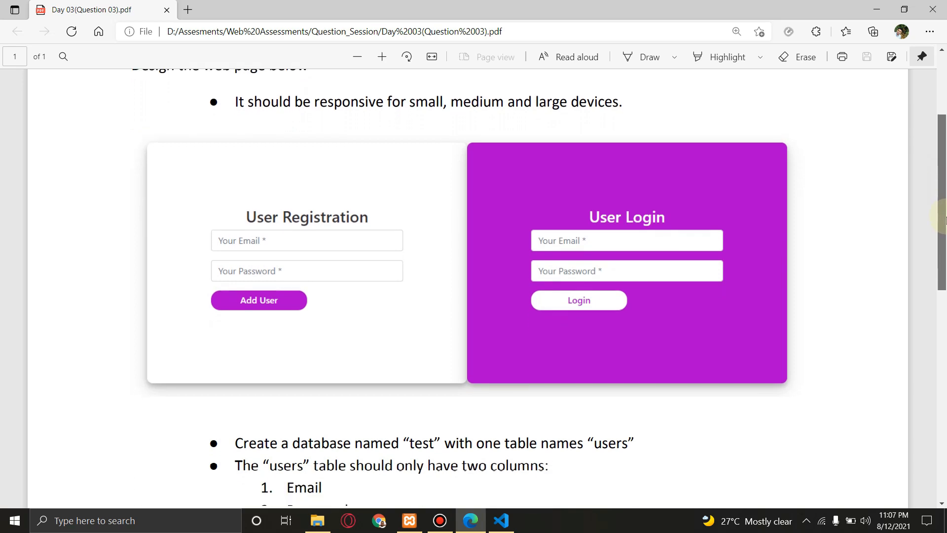
{"action": "scroll", "scroll_direction": "down", "scroll_amount": 3}
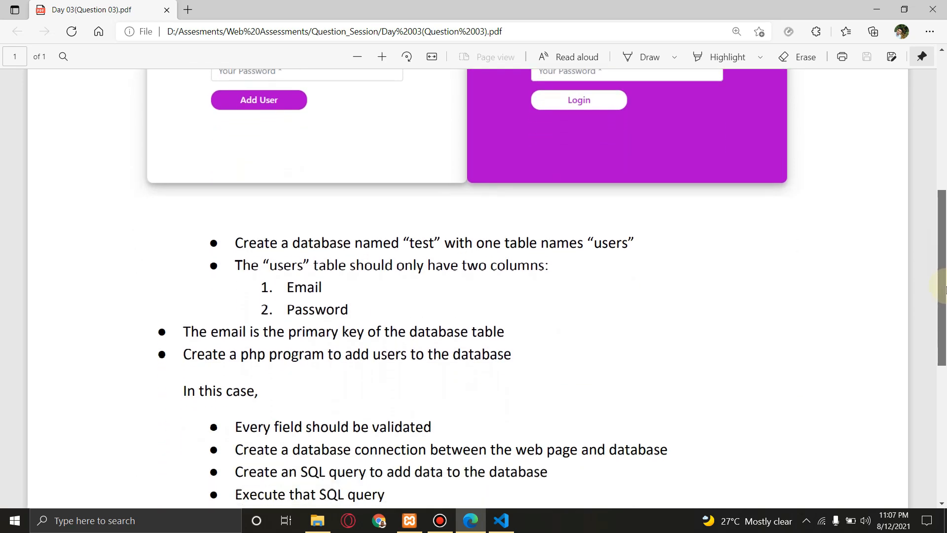
{"action": "scroll", "scroll_direction": "down", "scroll_amount": 3}
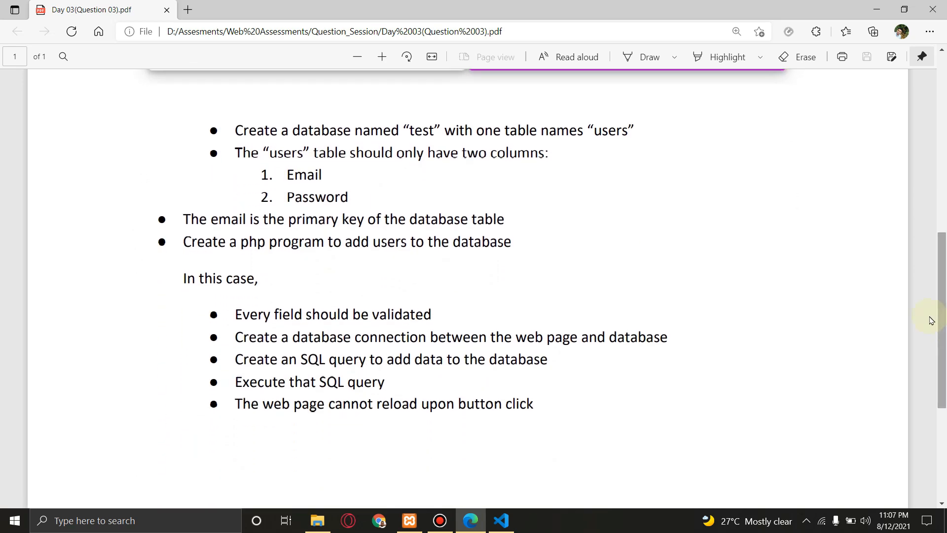
{"action": "mouse_move", "coordinate": [738, 222]}
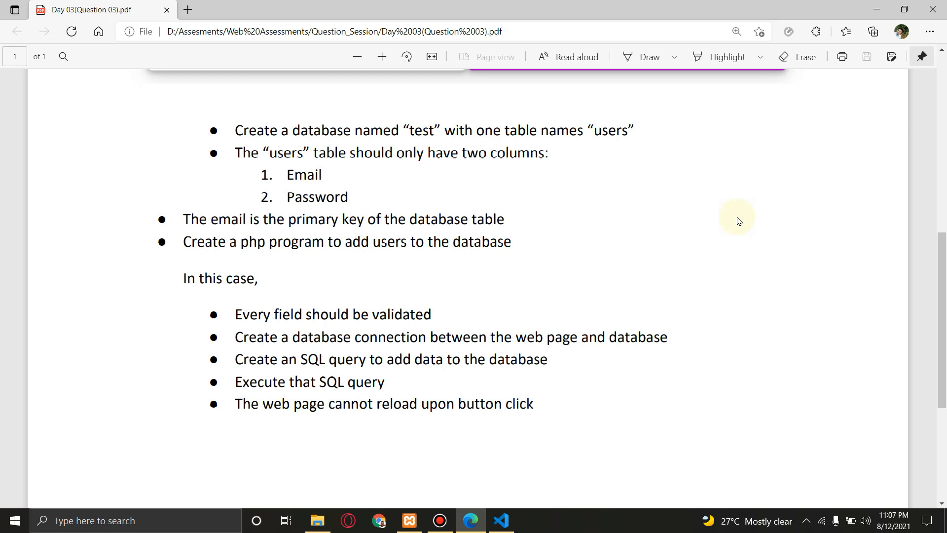
{"action": "mouse_move", "coordinate": [38, 429]}
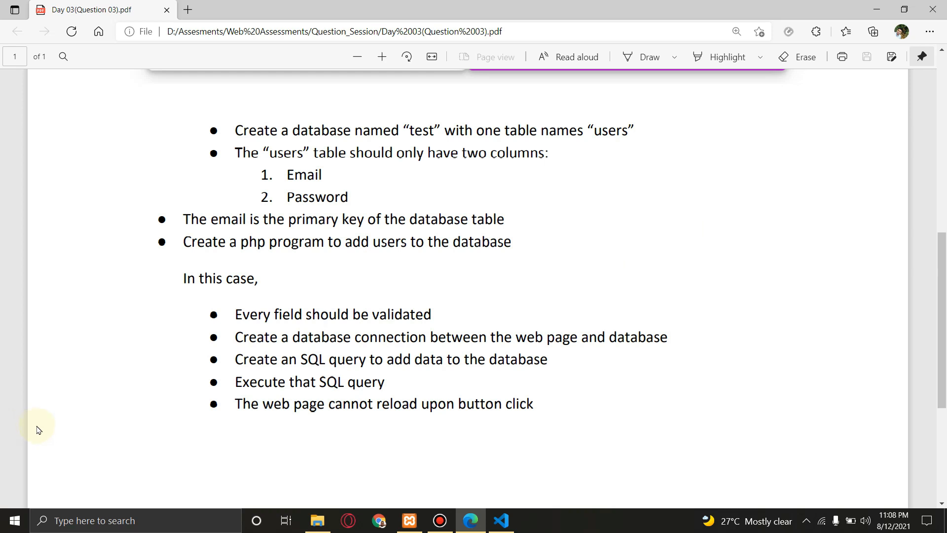
{"action": "mouse_move", "coordinate": [42, 427]}
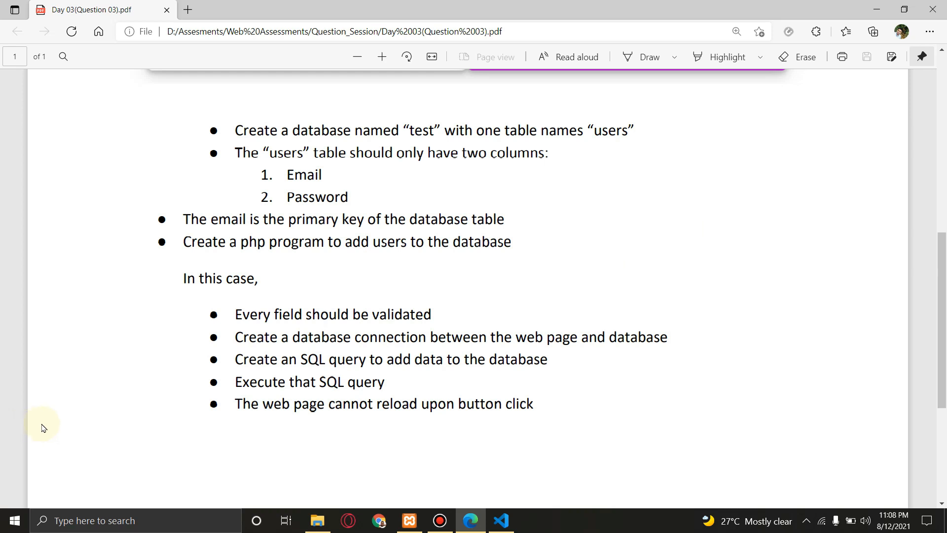
{"action": "mouse_move", "coordinate": [43, 423]}
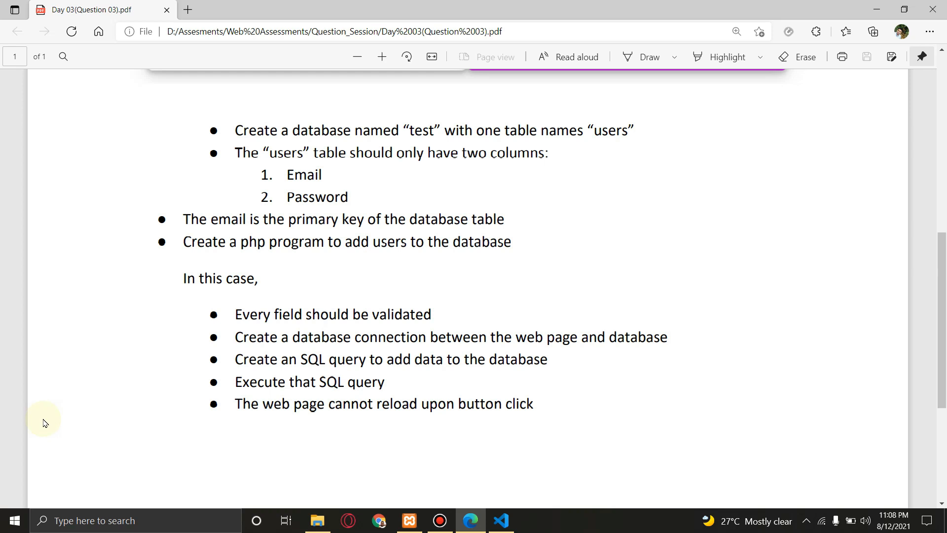
{"action": "mouse_move", "coordinate": [35, 500]}
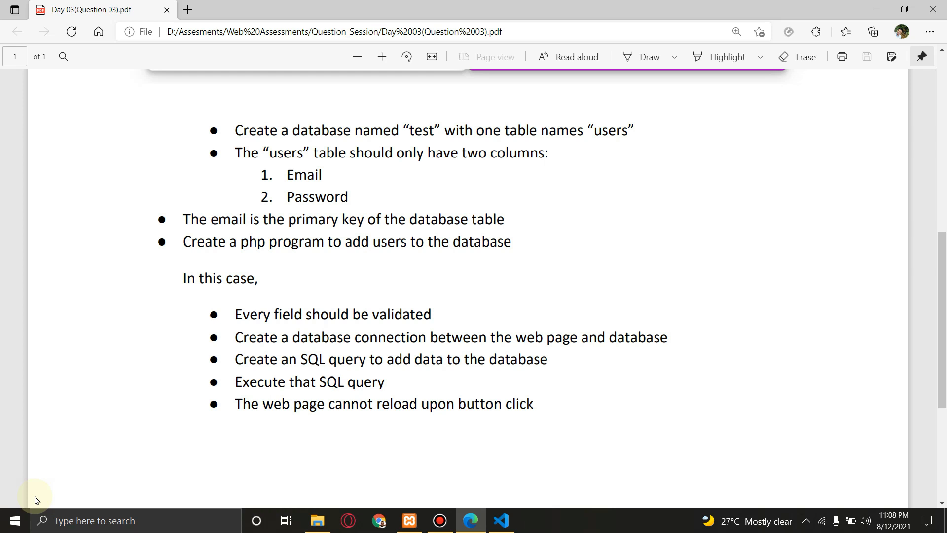
{"action": "mouse_move", "coordinate": [39, 497]}
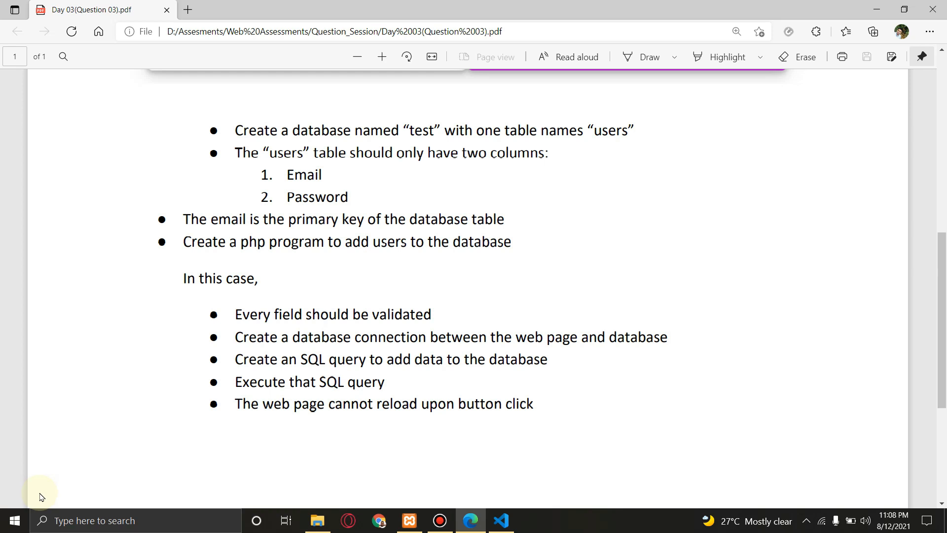
{"action": "mouse_move", "coordinate": [48, 490]}
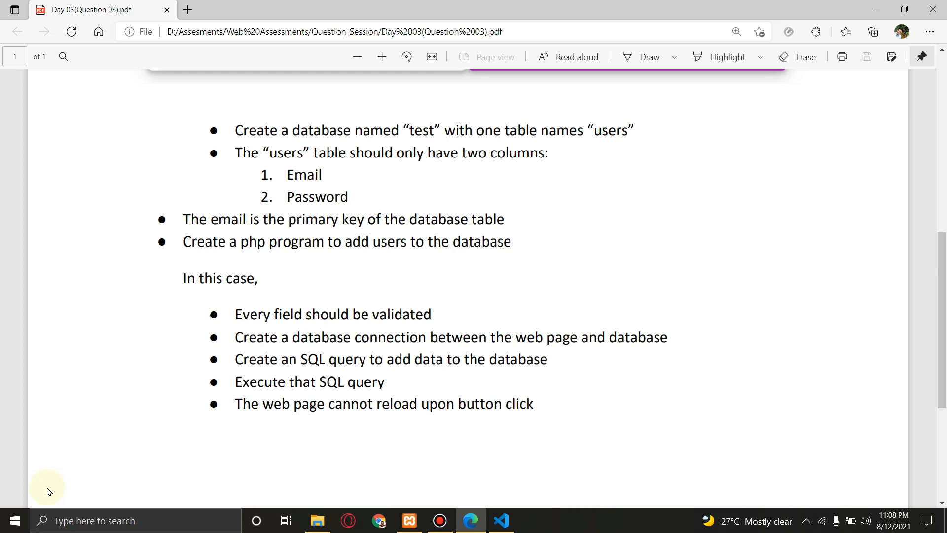
{"action": "mouse_move", "coordinate": [595, 439]}
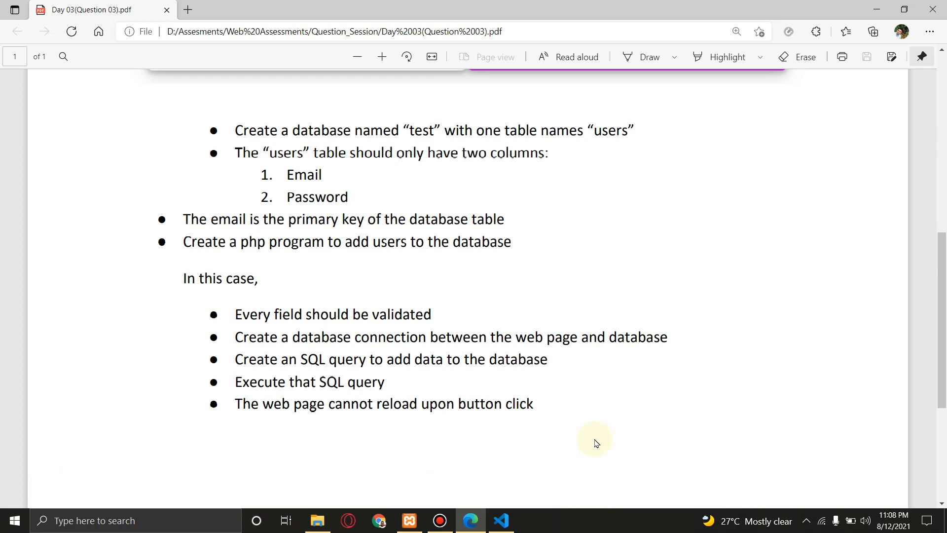
- Scroll the PDF back up to the User Registration and User Login page mockup
{"action": "scroll", "scroll_direction": "up", "scroll_amount": 3}
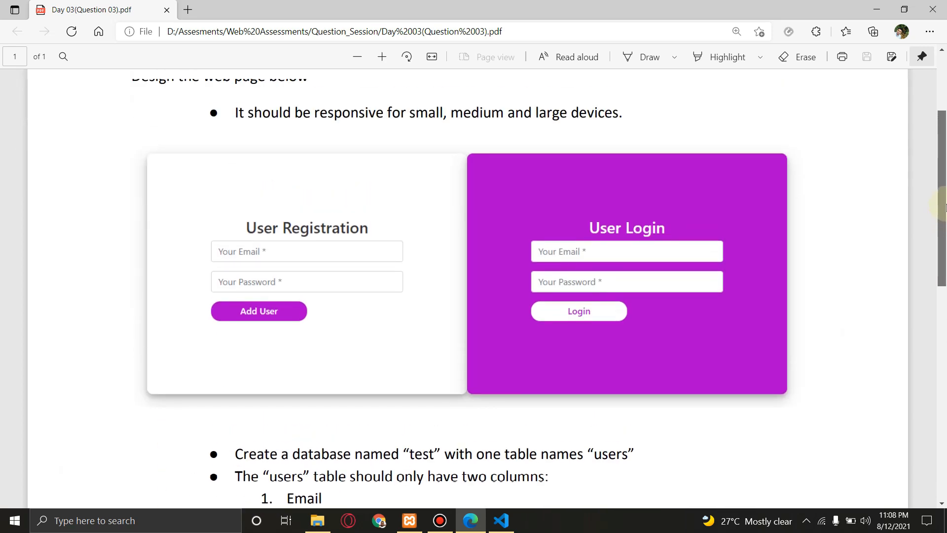
{"action": "scroll", "scroll_direction": "up", "scroll_amount": 3}
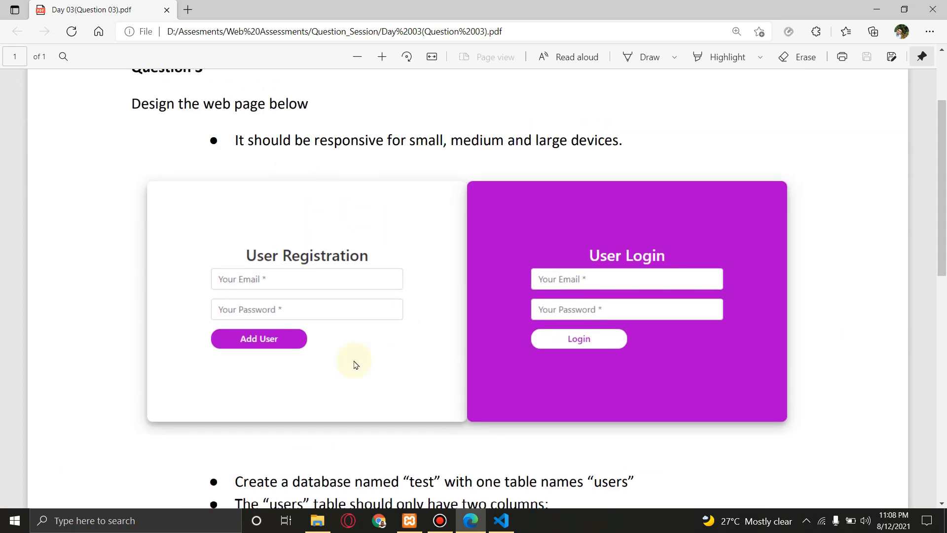
{"action": "mouse_move", "coordinate": [440, 425]}
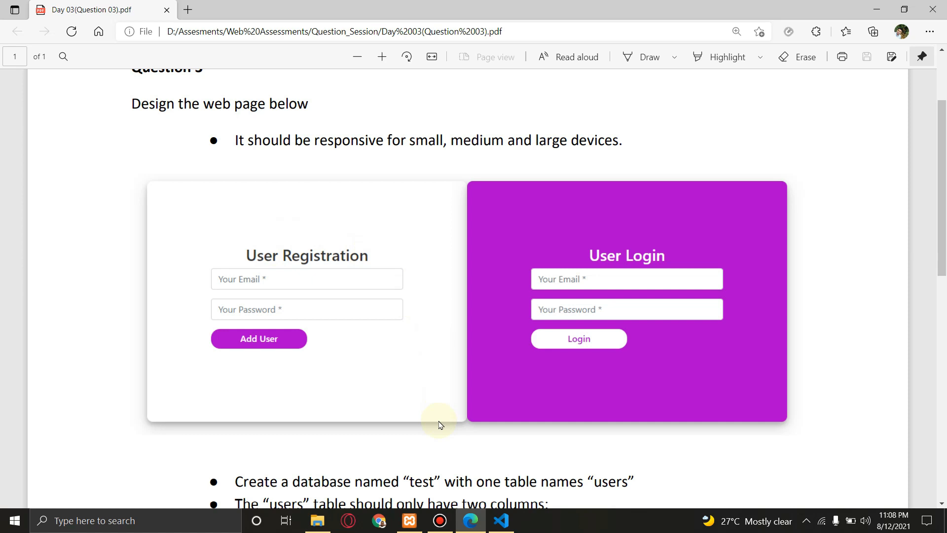
- Inspect the test database's users table in HeidiSQL, then switch to Visual Studio Code
{"action": "left_click", "coordinate": [531, 520]}
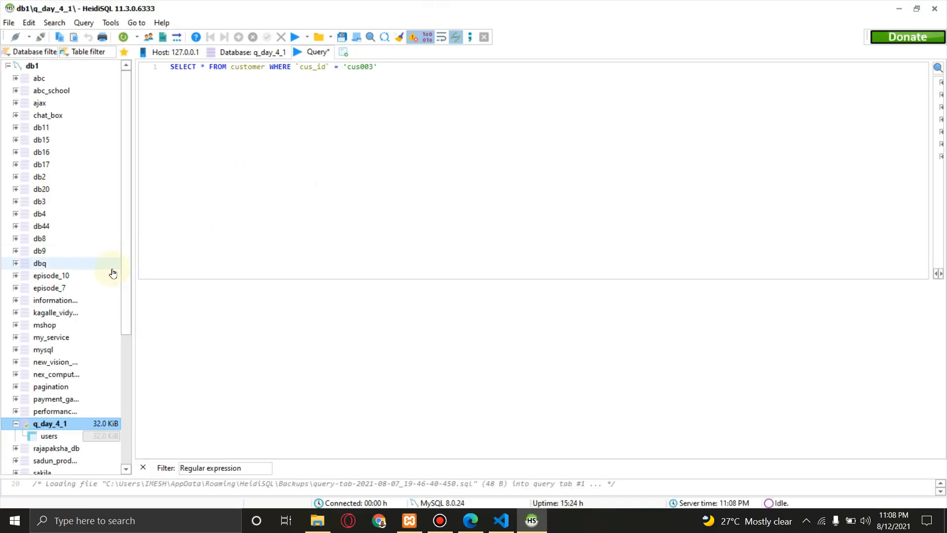
{"action": "scroll", "scroll_direction": "down", "scroll_amount": 3}
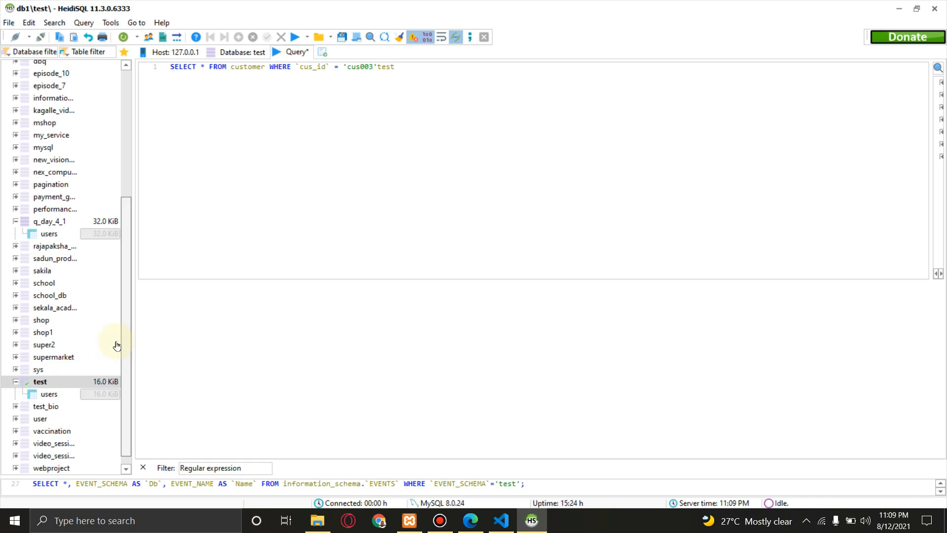
{"action": "left_click", "coordinate": [49, 393]}
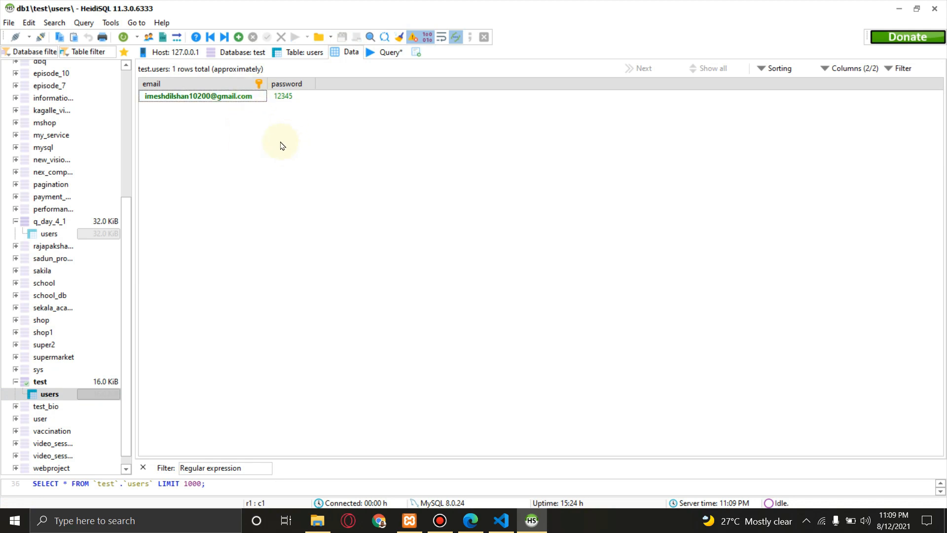
{"action": "mouse_move", "coordinate": [299, 95]}
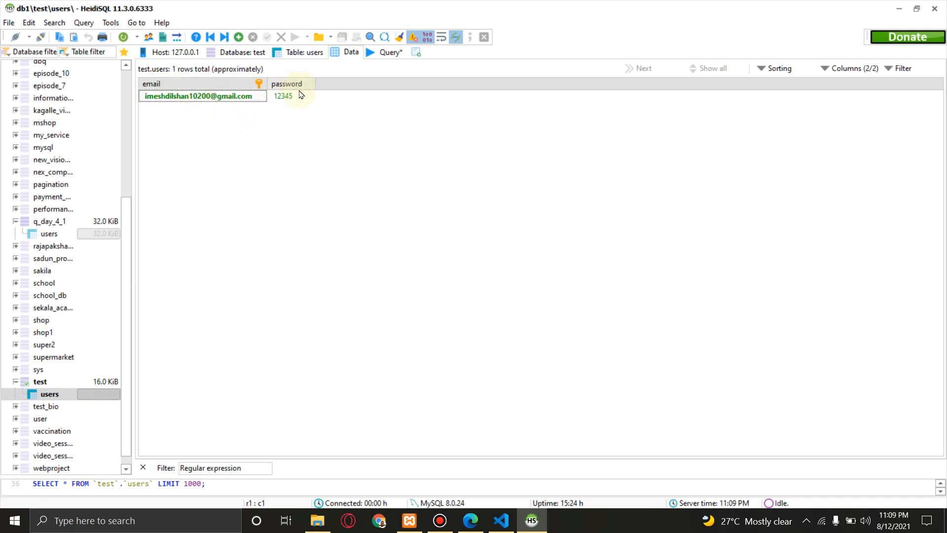
{"action": "mouse_move", "coordinate": [343, 150]}
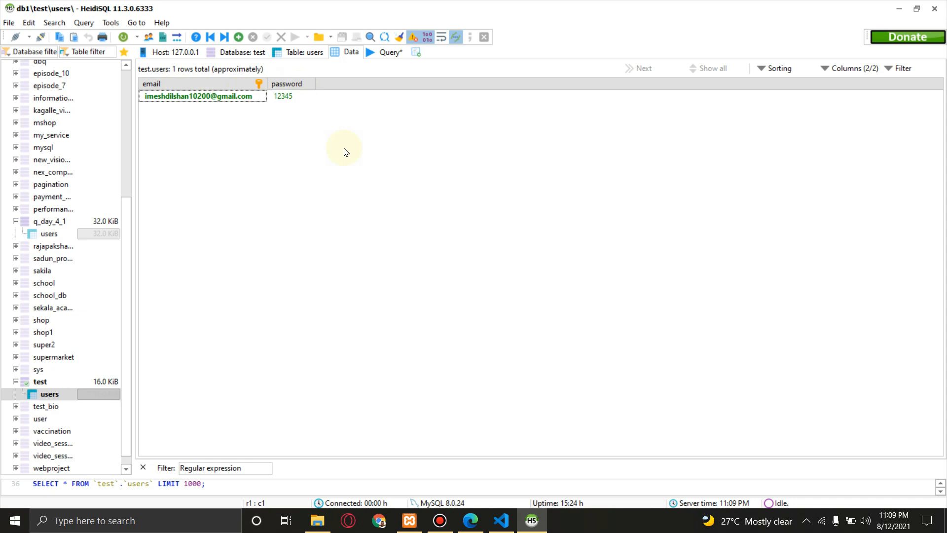
{"action": "mouse_move", "coordinate": [899, 6]}
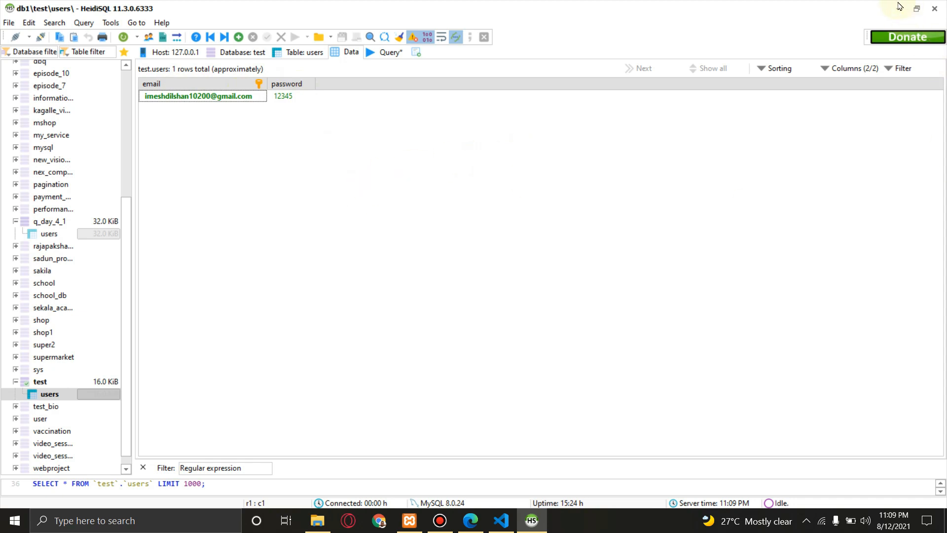
{"action": "mouse_move", "coordinate": [898, 8]}
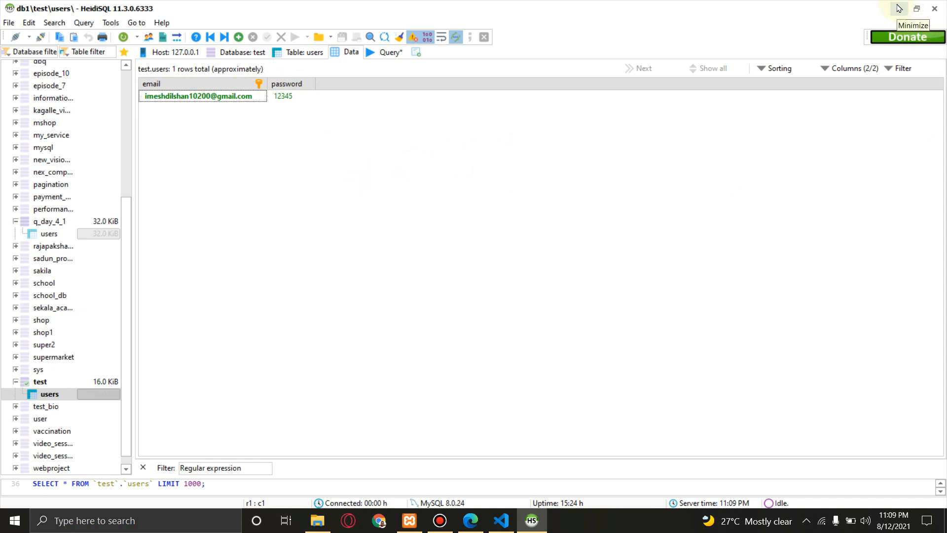
{"action": "left_click", "coordinate": [471, 520]}
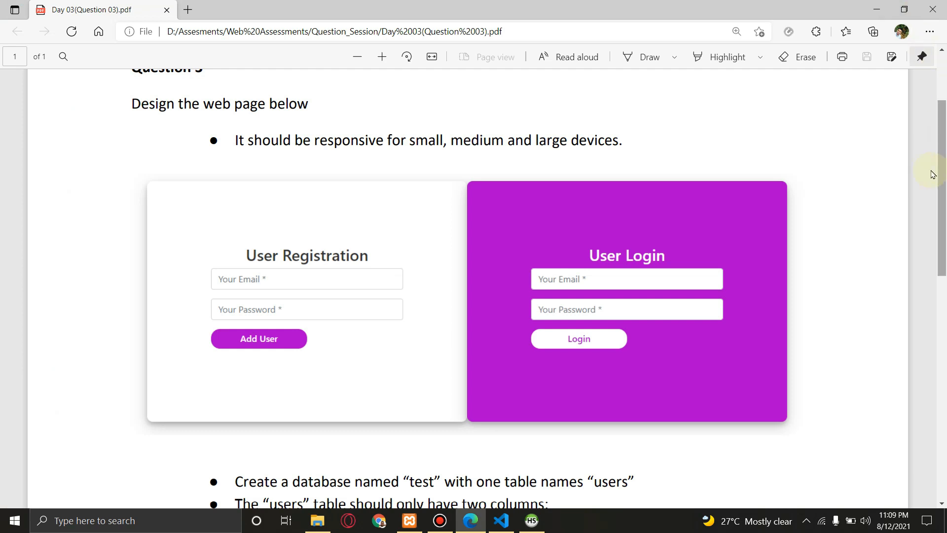
{"action": "left_click", "coordinate": [501, 520]}
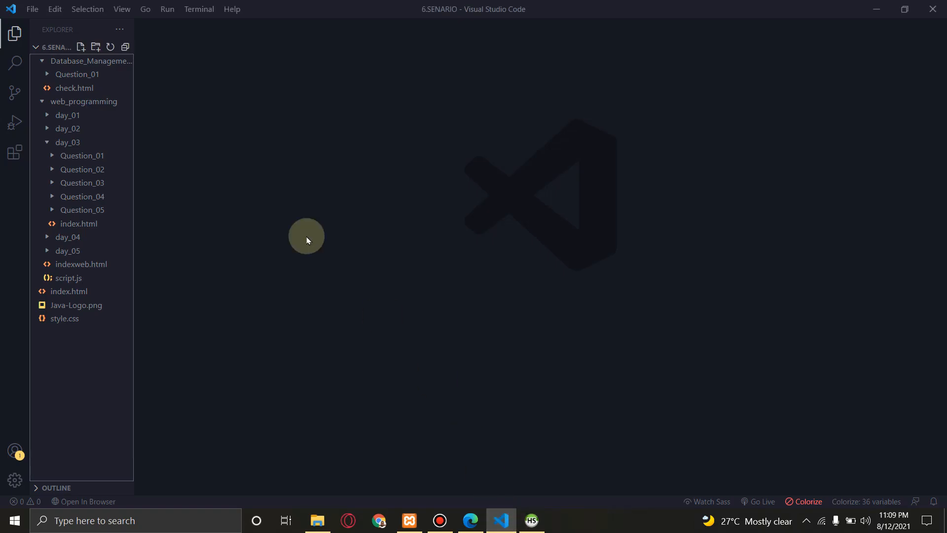
- Expand the Question_03 folder and open its index.html registration and login markup
{"action": "left_click", "coordinate": [82, 182]}
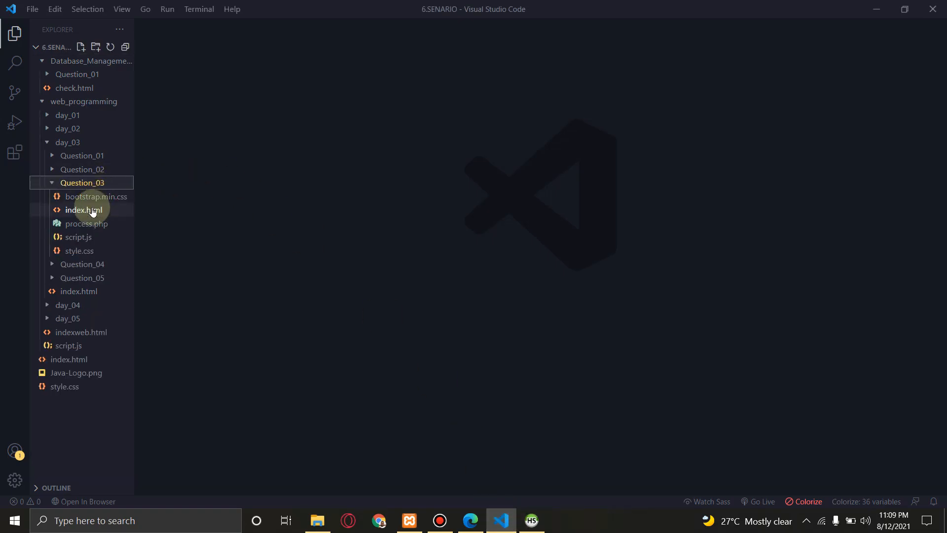
{"action": "left_click", "coordinate": [83, 210]}
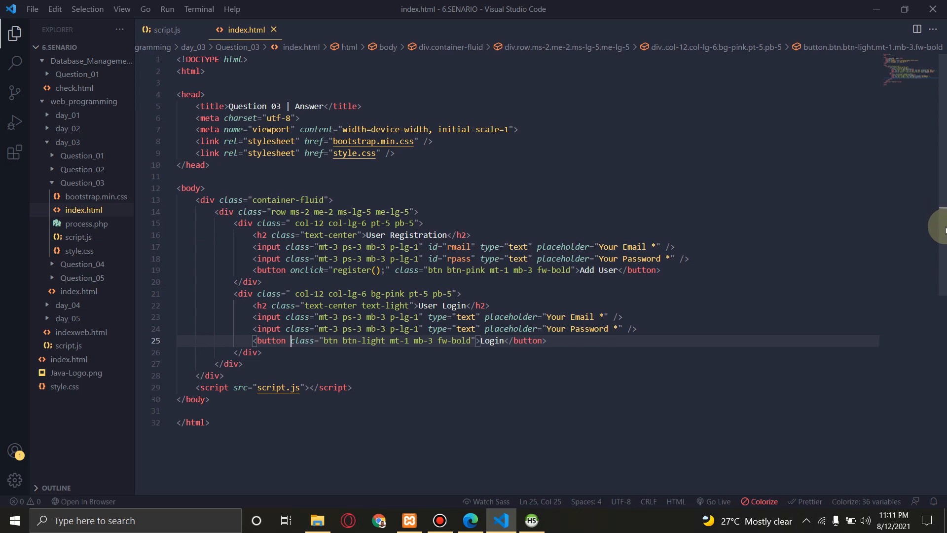
{"action": "mouse_move", "coordinate": [99, 229]}
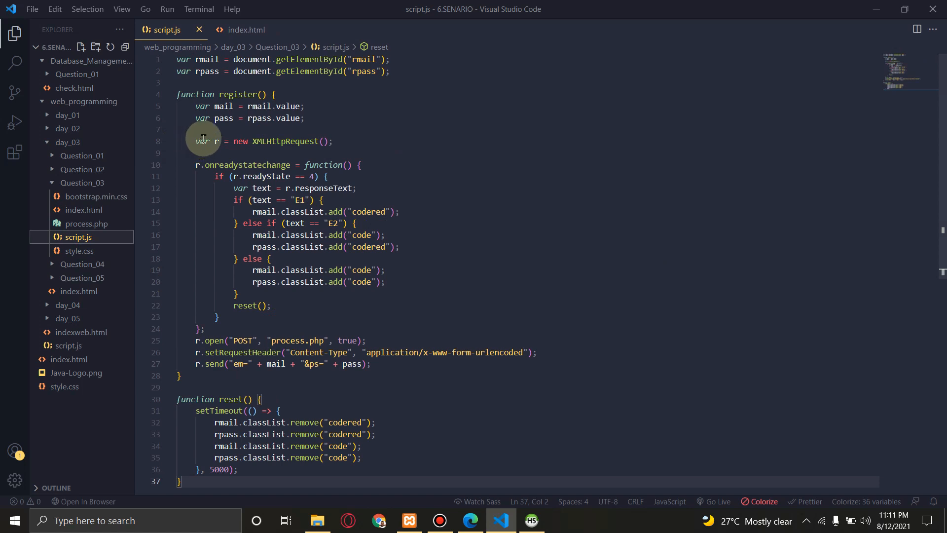
{"action": "mouse_move", "coordinate": [239, 67]}
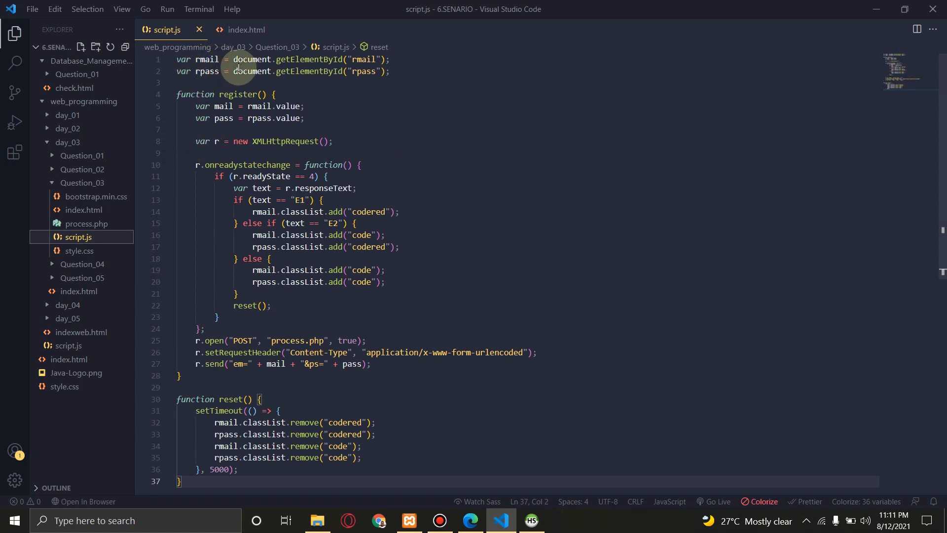
{"action": "mouse_move", "coordinate": [309, 119]}
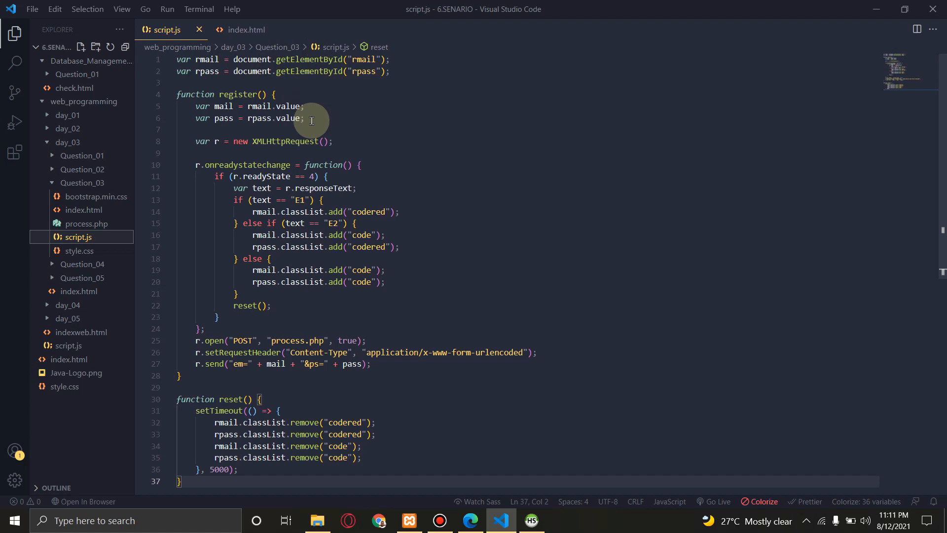
{"action": "mouse_move", "coordinate": [335, 142]}
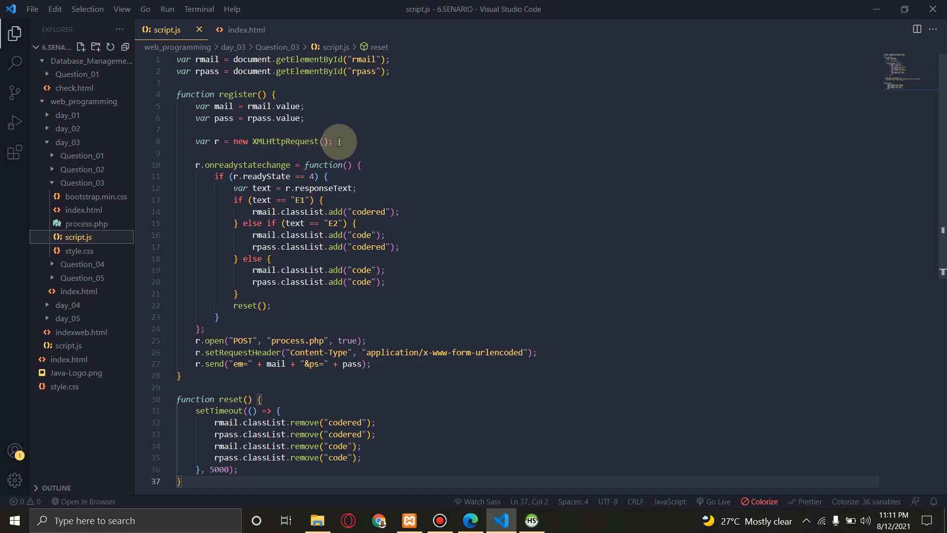
{"action": "mouse_move", "coordinate": [484, 189]}
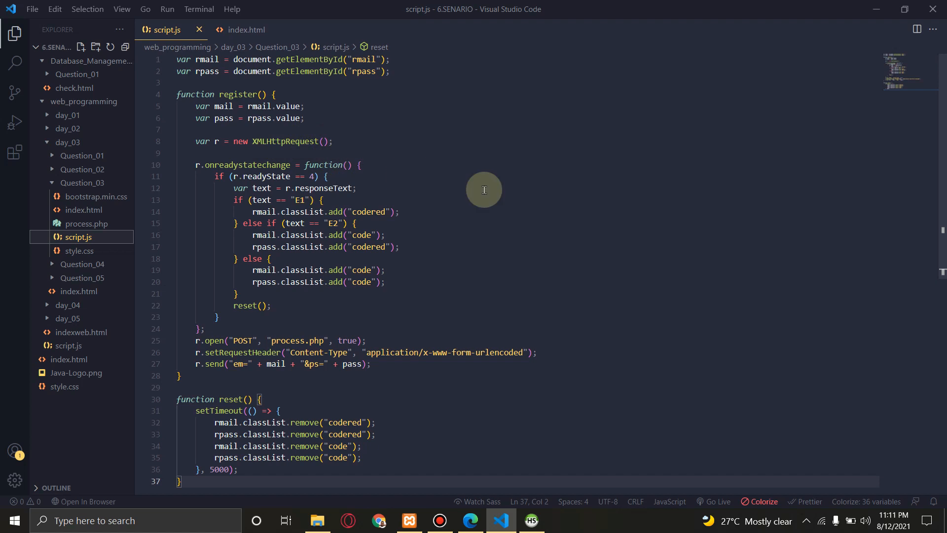
{"action": "mouse_move", "coordinate": [270, 342]}
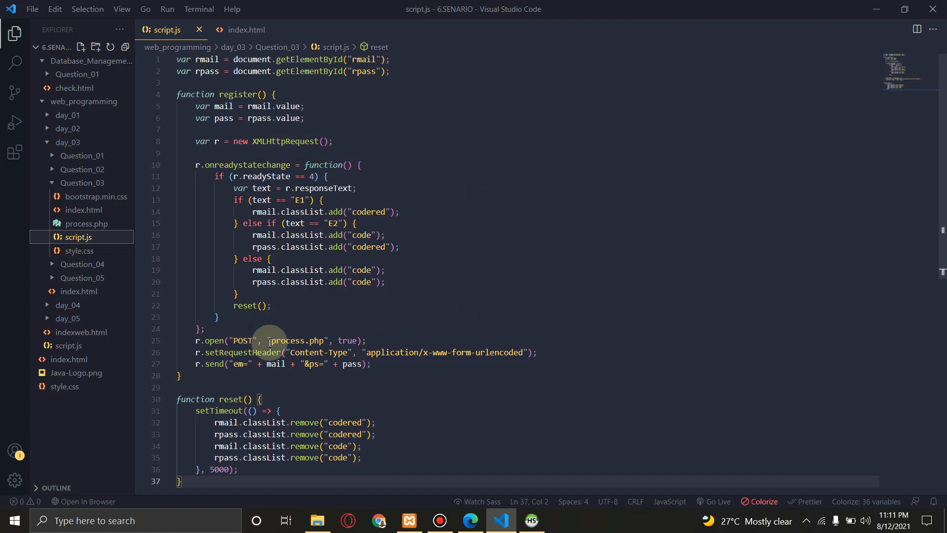
{"action": "mouse_move", "coordinate": [335, 344]}
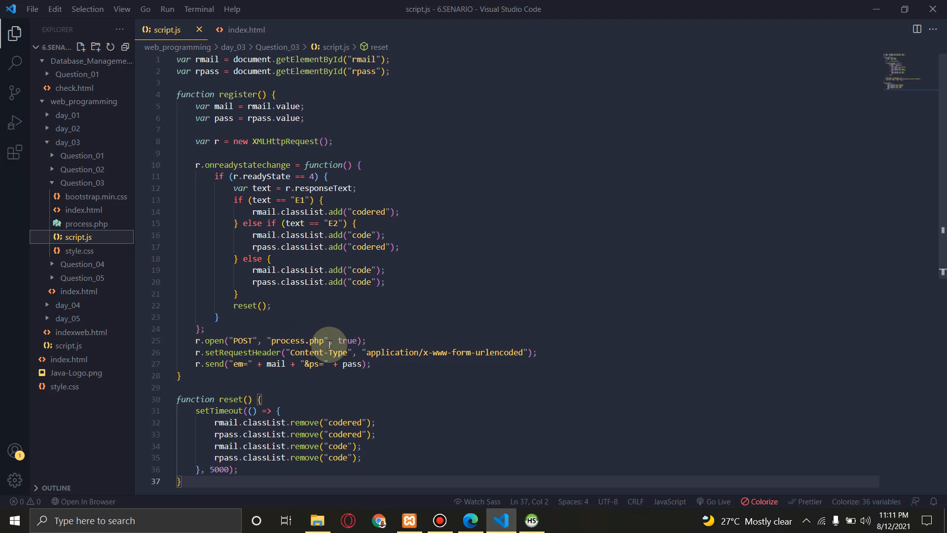
{"action": "mouse_move", "coordinate": [448, 261]}
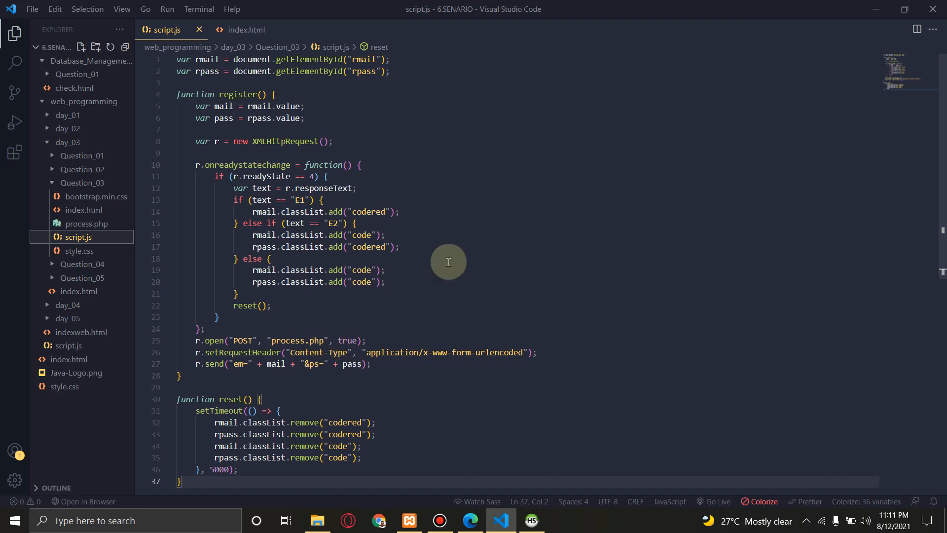
{"action": "mouse_move", "coordinate": [374, 227]}
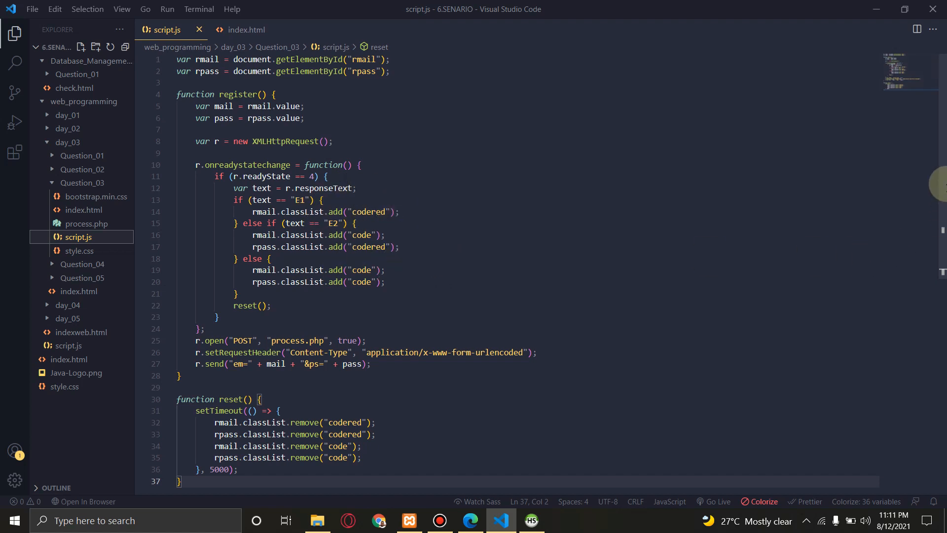
- Scroll through script.js's register and reset functions, then open process.php
{"action": "scroll", "scroll_direction": "down", "scroll_amount": 3}
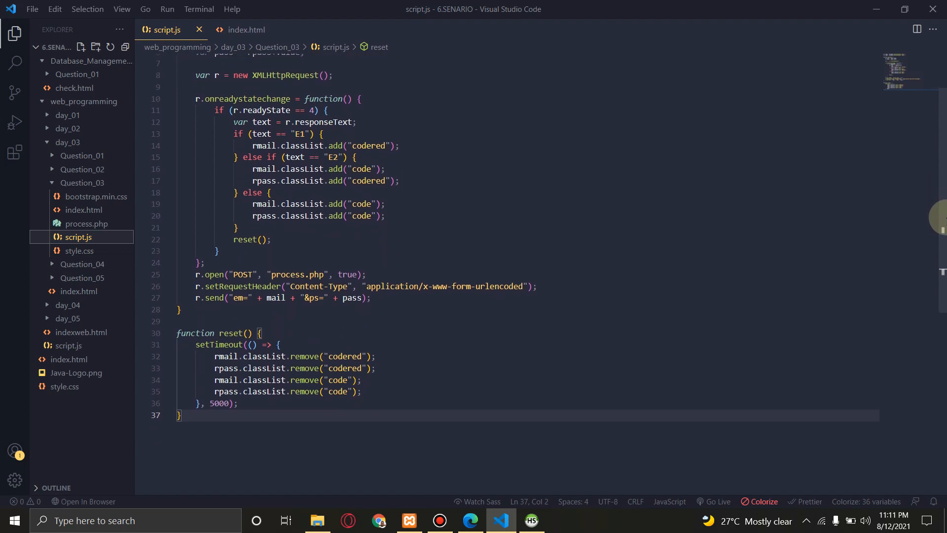
{"action": "mouse_move", "coordinate": [320, 224]}
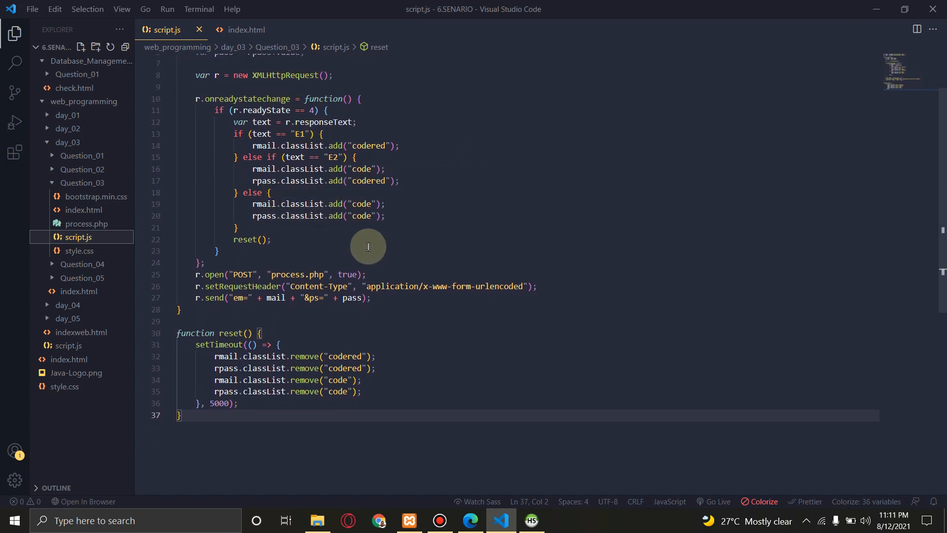
{"action": "mouse_move", "coordinate": [382, 247]}
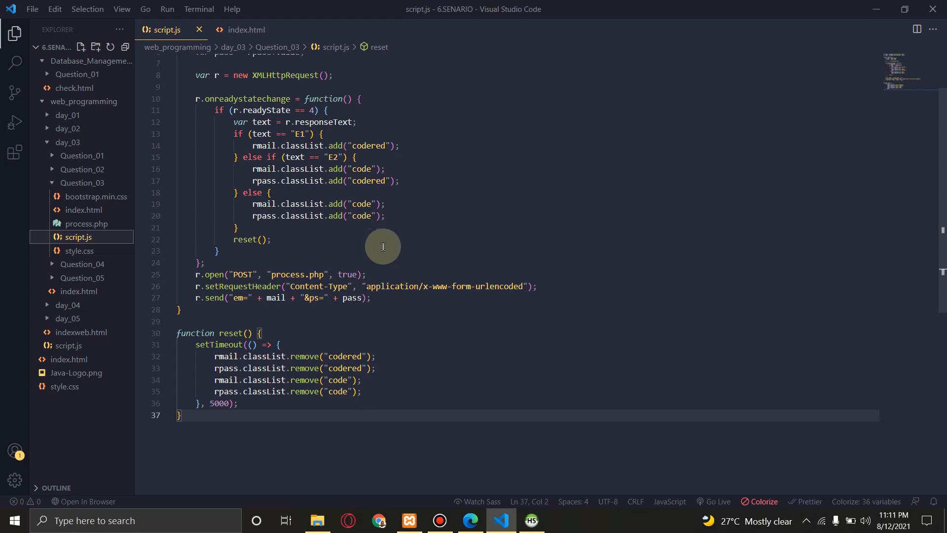
{"action": "mouse_move", "coordinate": [343, 248]}
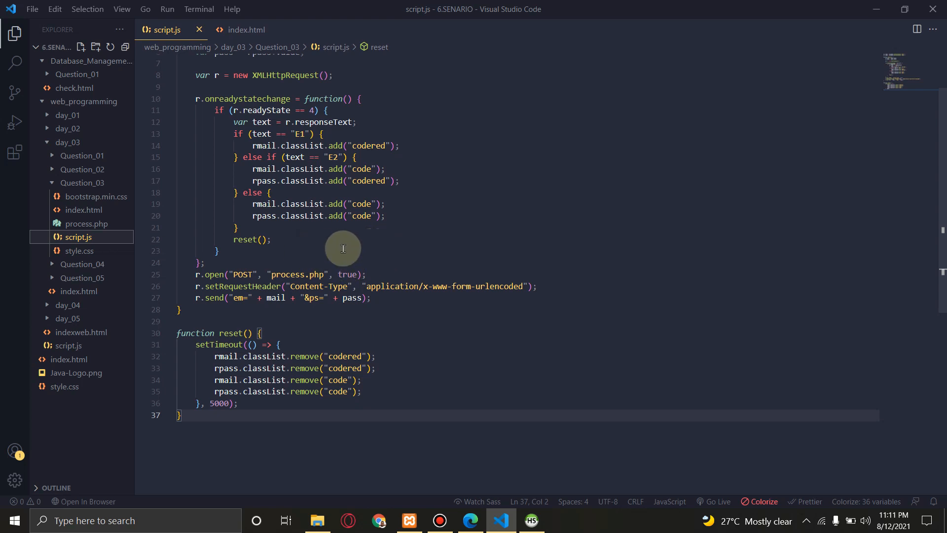
{"action": "mouse_move", "coordinate": [515, 381]}
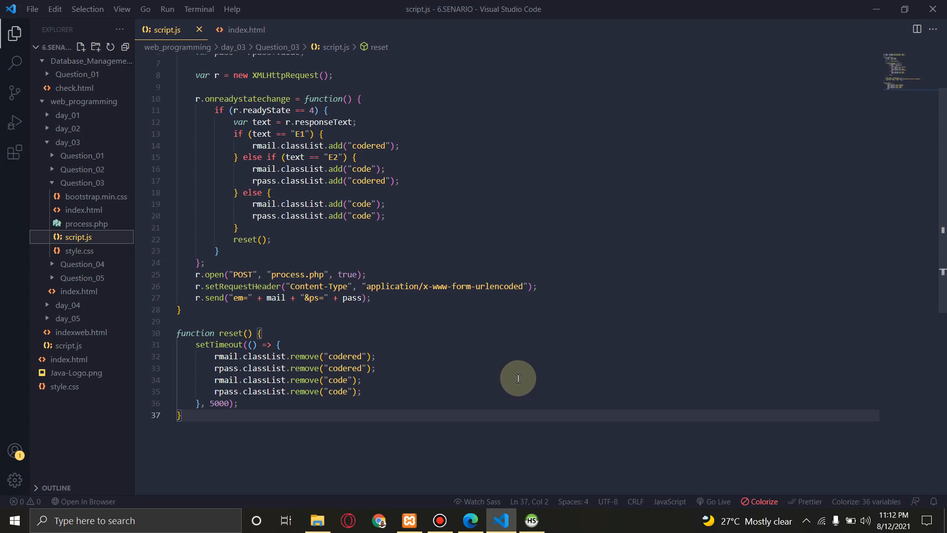
{"action": "left_click", "coordinate": [85, 224]}
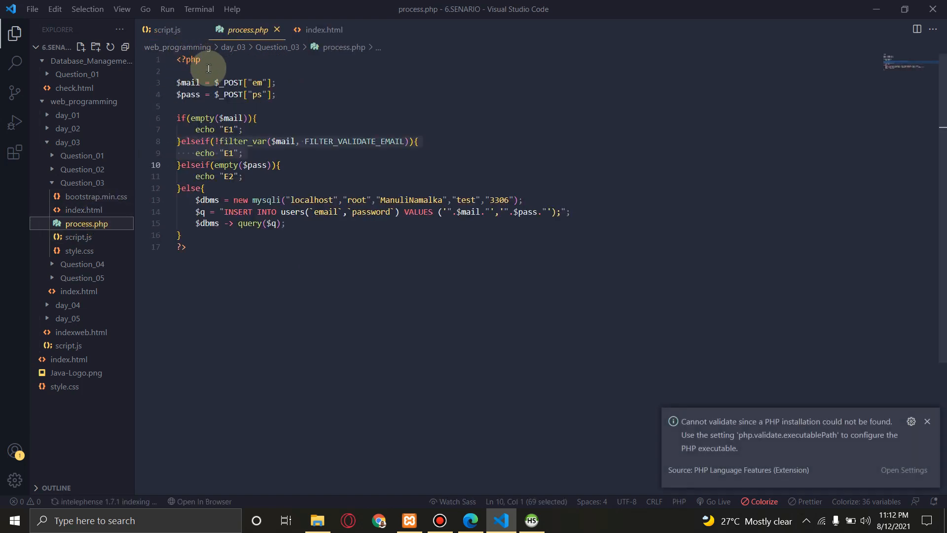
{"action": "mouse_move", "coordinate": [286, 102]}
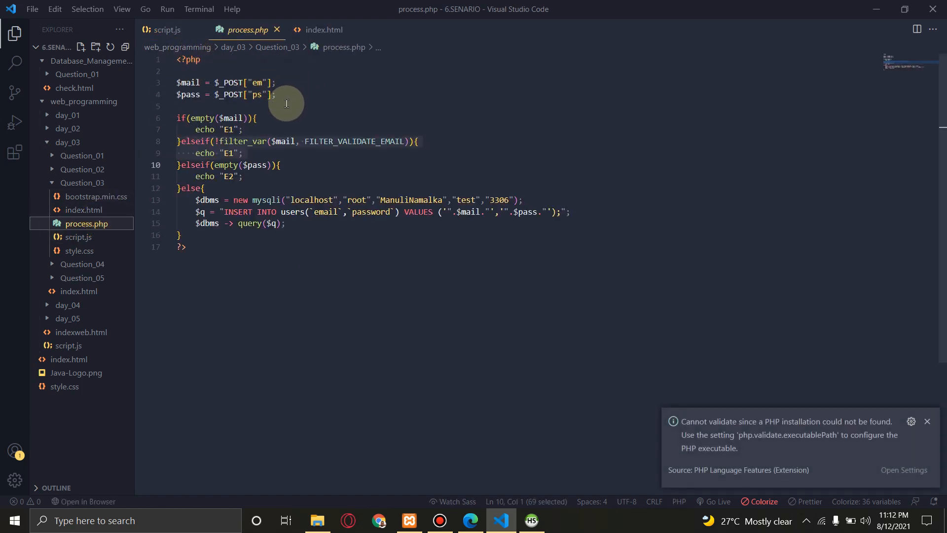
{"action": "mouse_move", "coordinate": [266, 115]}
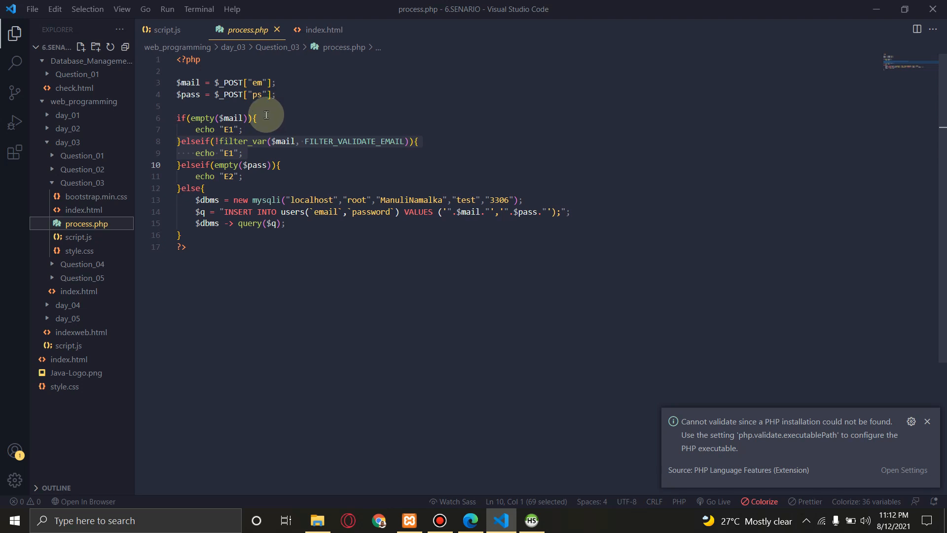
{"action": "mouse_move", "coordinate": [314, 188]}
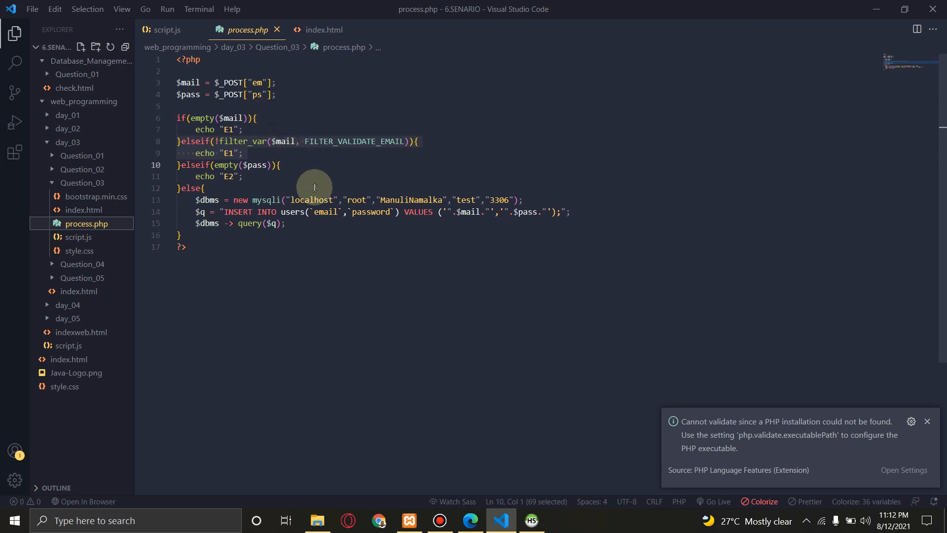
{"action": "mouse_move", "coordinate": [572, 247]}
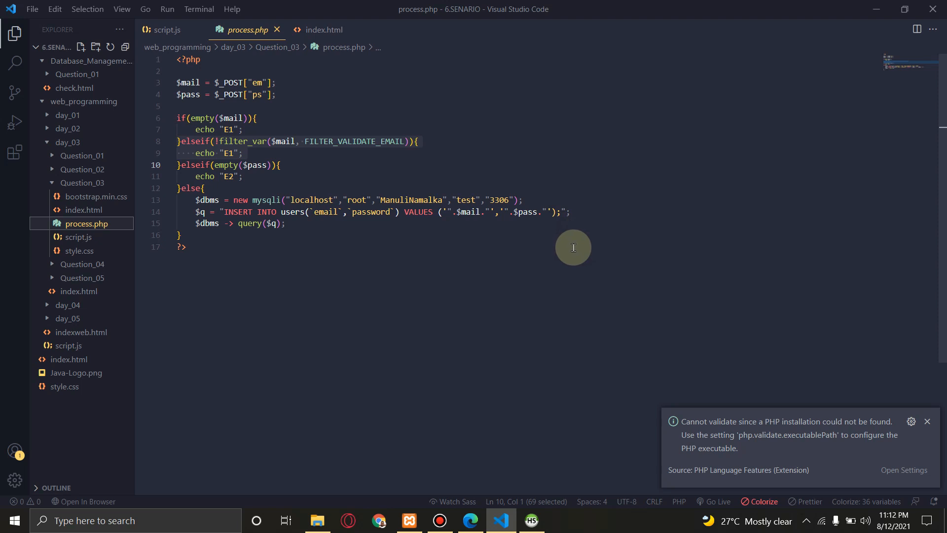
{"action": "mouse_move", "coordinate": [288, 216]}
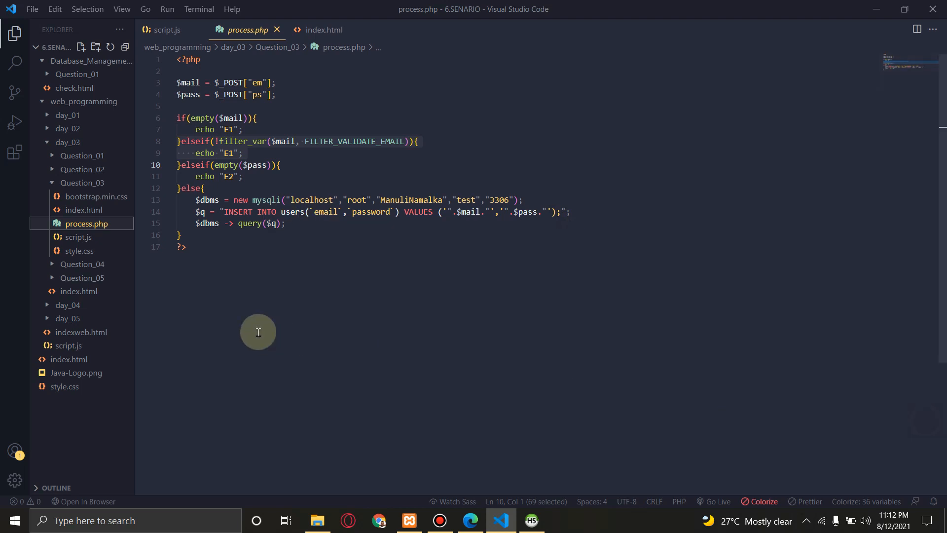
{"action": "mouse_move", "coordinate": [415, 73]}
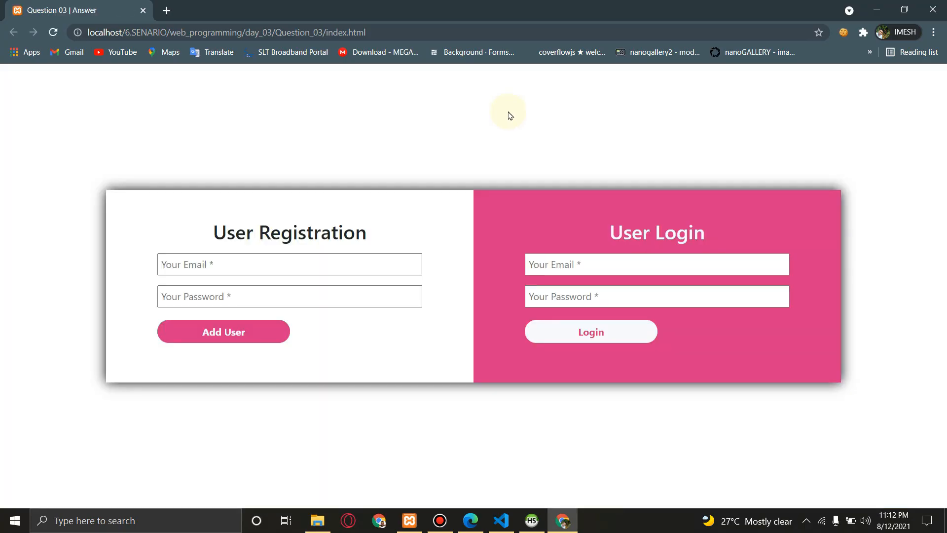
{"action": "mouse_move", "coordinate": [370, 168]}
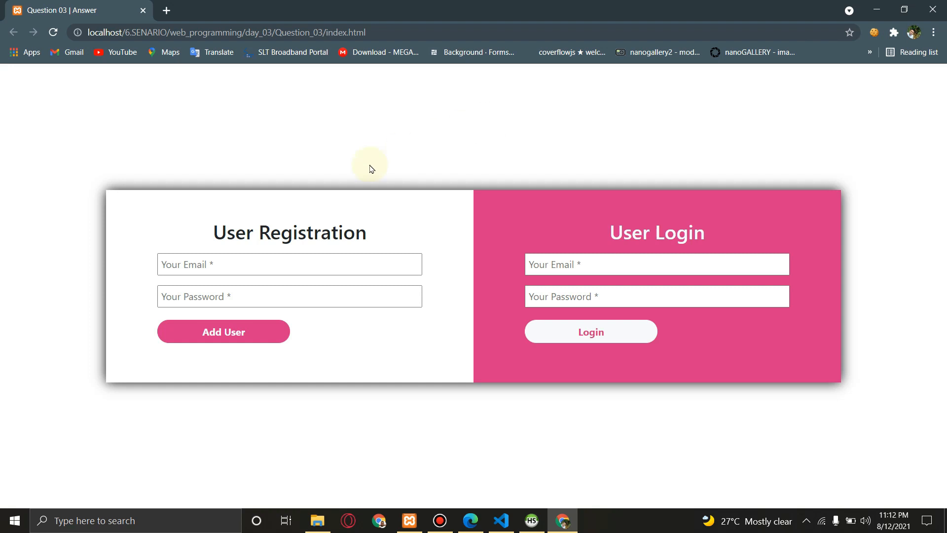
{"action": "mouse_move", "coordinate": [255, 346]}
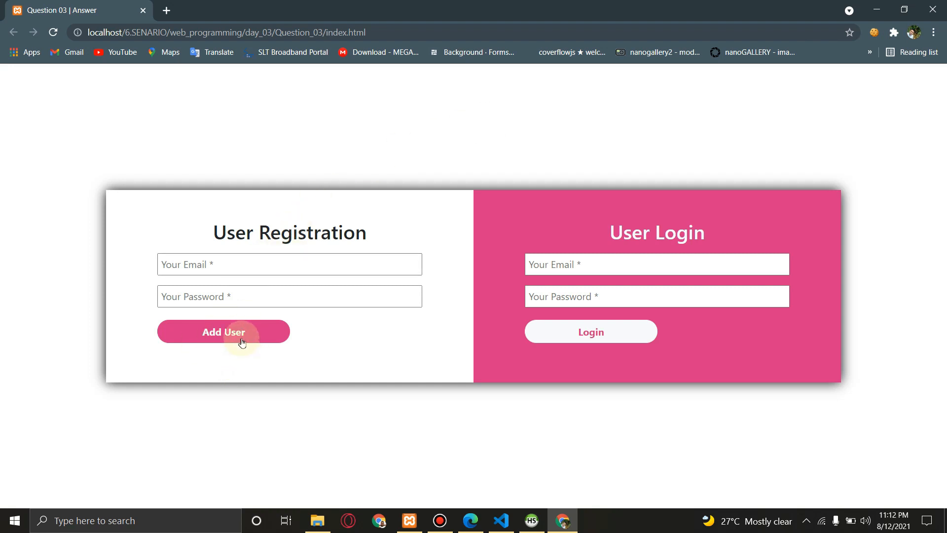
{"action": "mouse_move", "coordinate": [285, 366]}
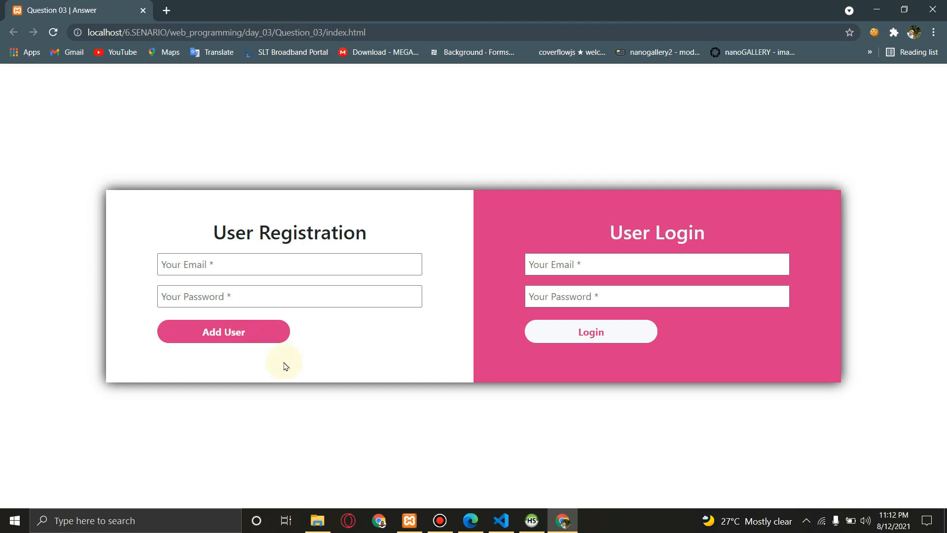
- Focus the registration email field on the local Question_03 page in Chrome
{"action": "left_click", "coordinate": [223, 331]}
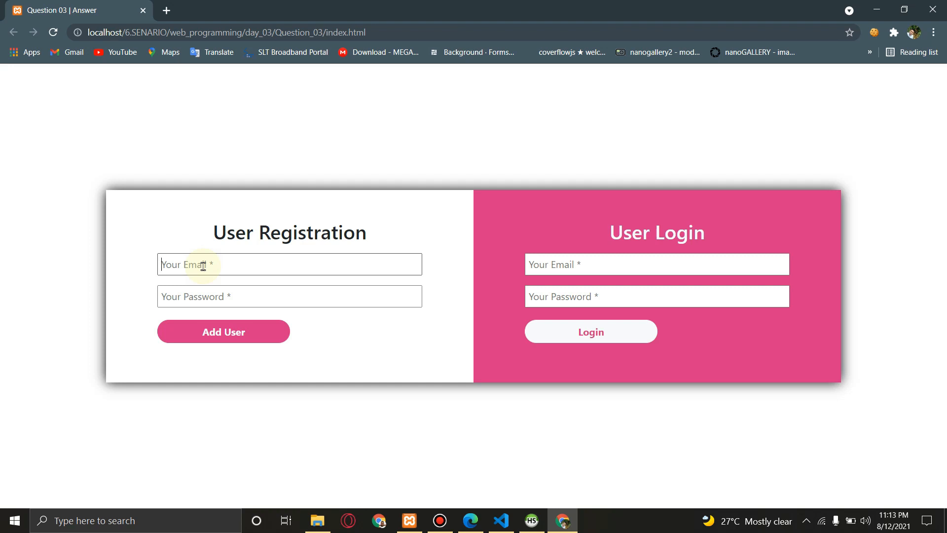
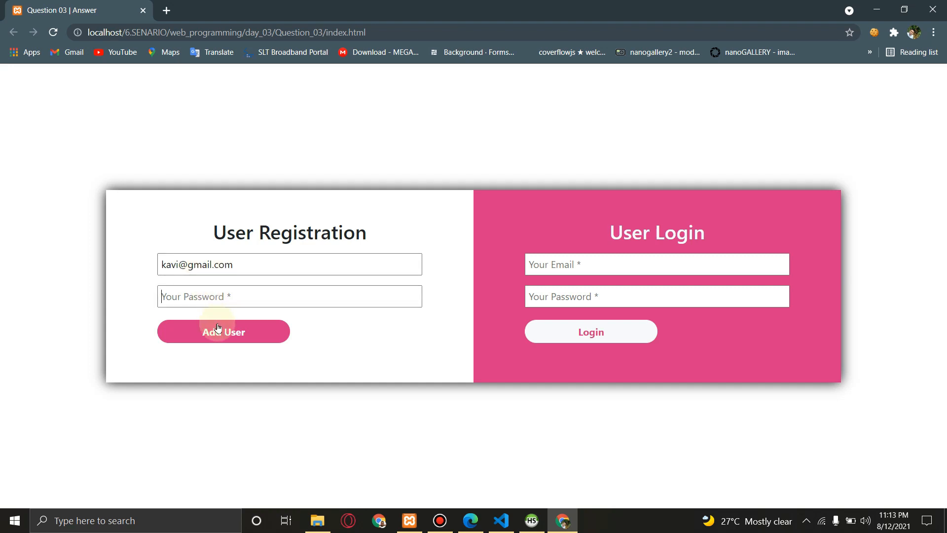
{"action": "left_click", "coordinate": [223, 331]}
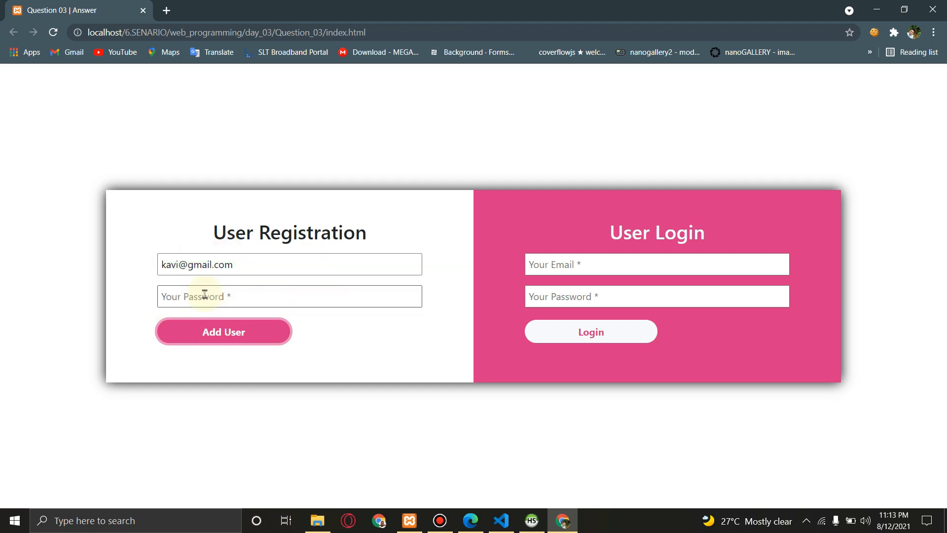
{"action": "type", "text": "1"}
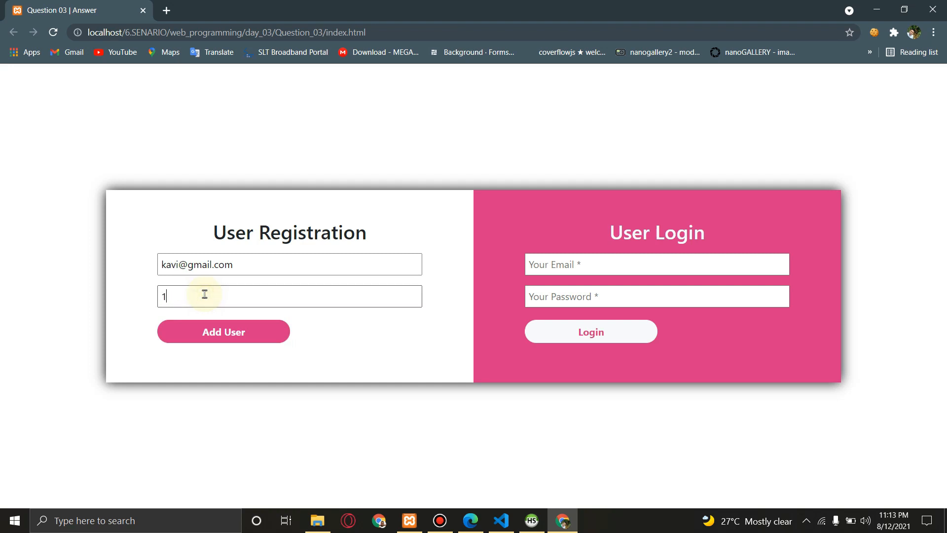
{"action": "type", "text": "234"}
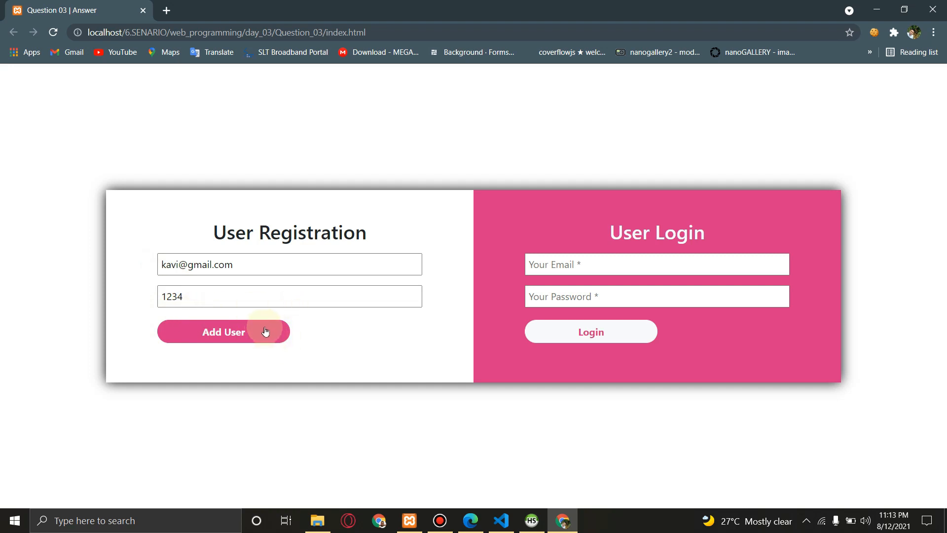
{"action": "mouse_move", "coordinate": [250, 339]}
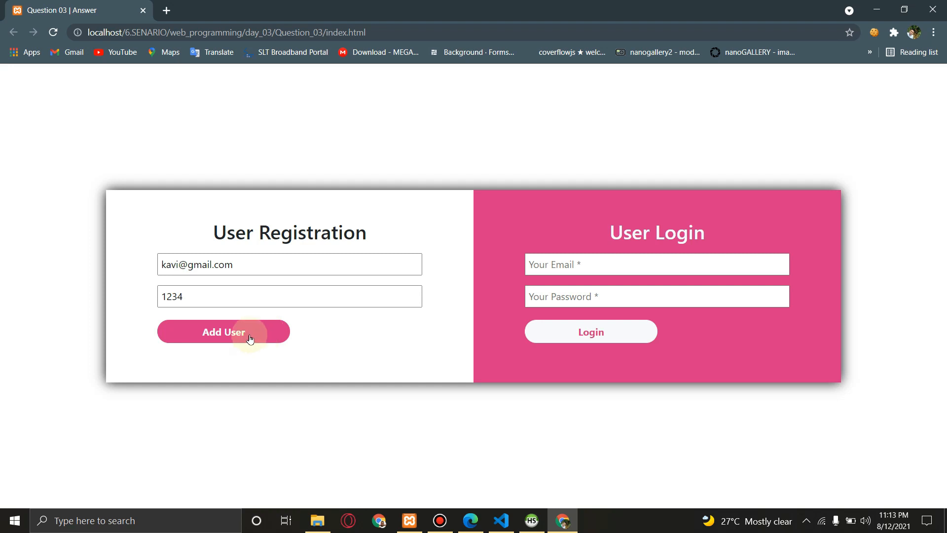
{"action": "left_click", "coordinate": [223, 331]}
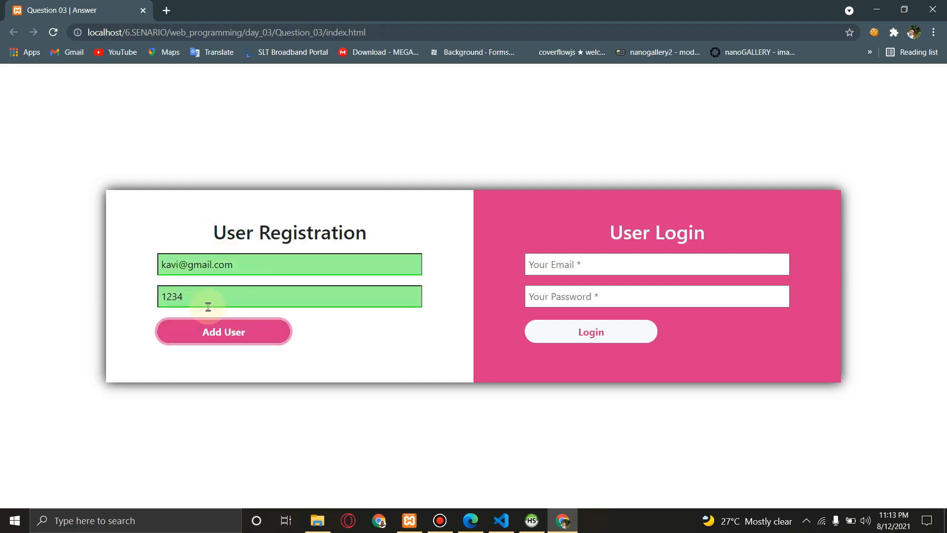
{"action": "mouse_move", "coordinate": [262, 266]}
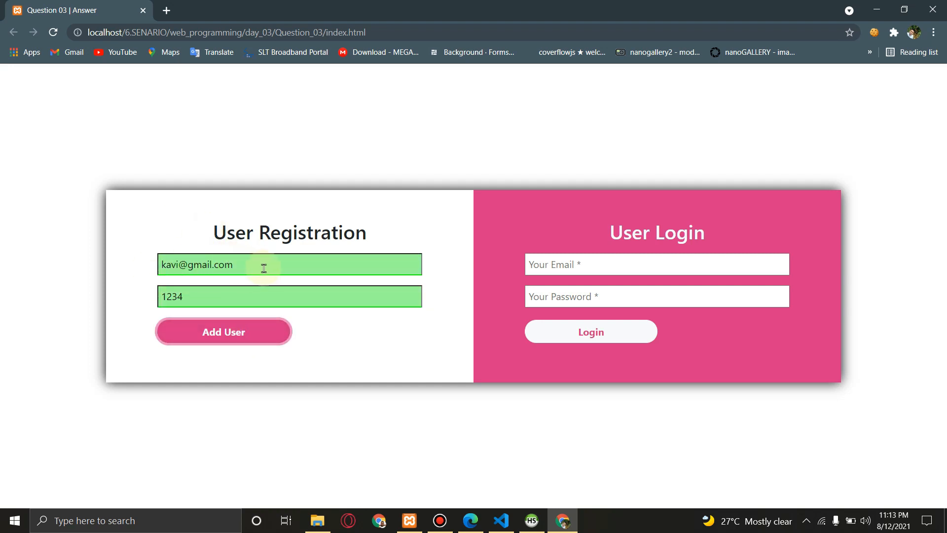
{"action": "left_click", "coordinate": [519, 453]}
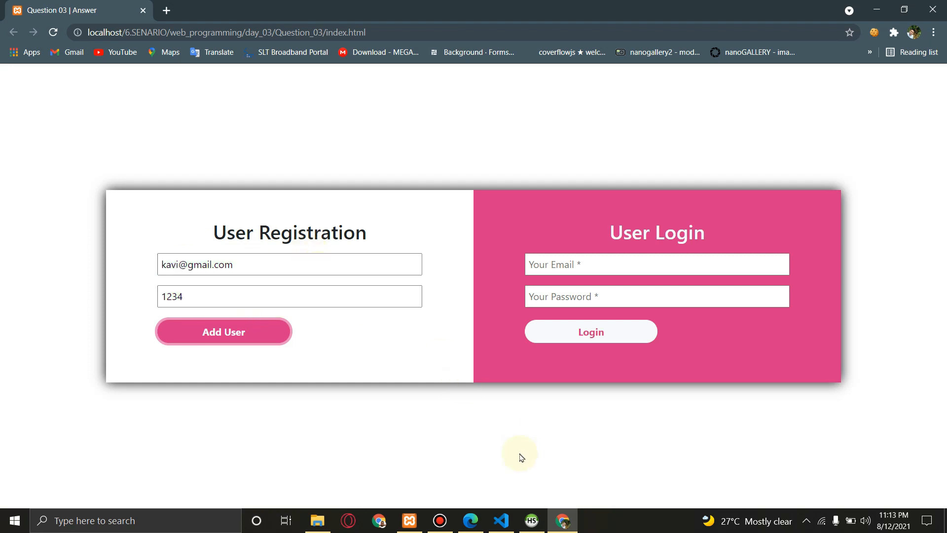
{"action": "left_click", "coordinate": [530, 519]}
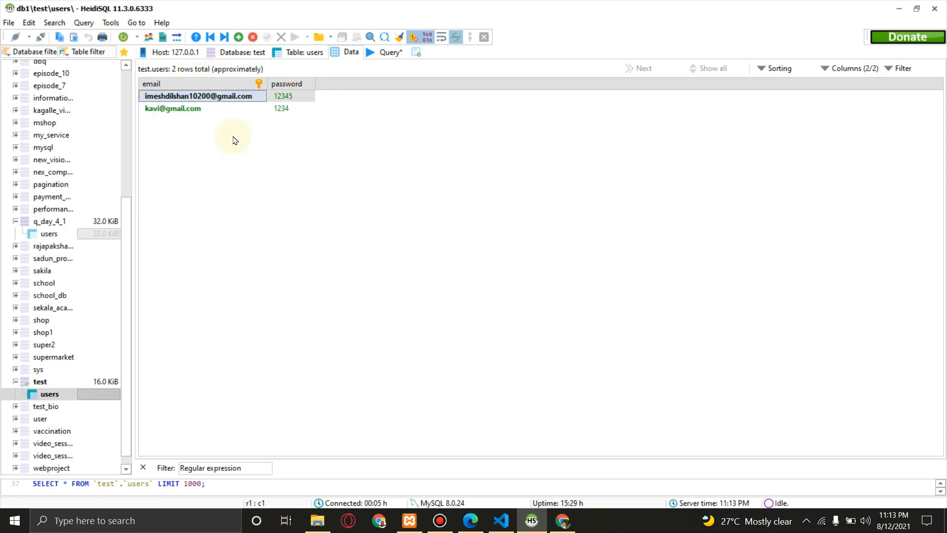
{"action": "mouse_move", "coordinate": [238, 124]}
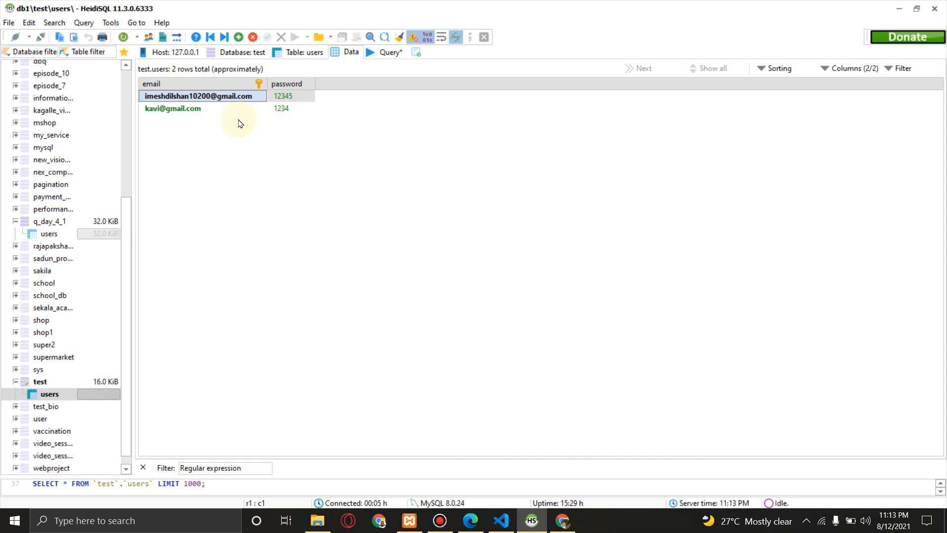
{"action": "mouse_move", "coordinate": [269, 121]}
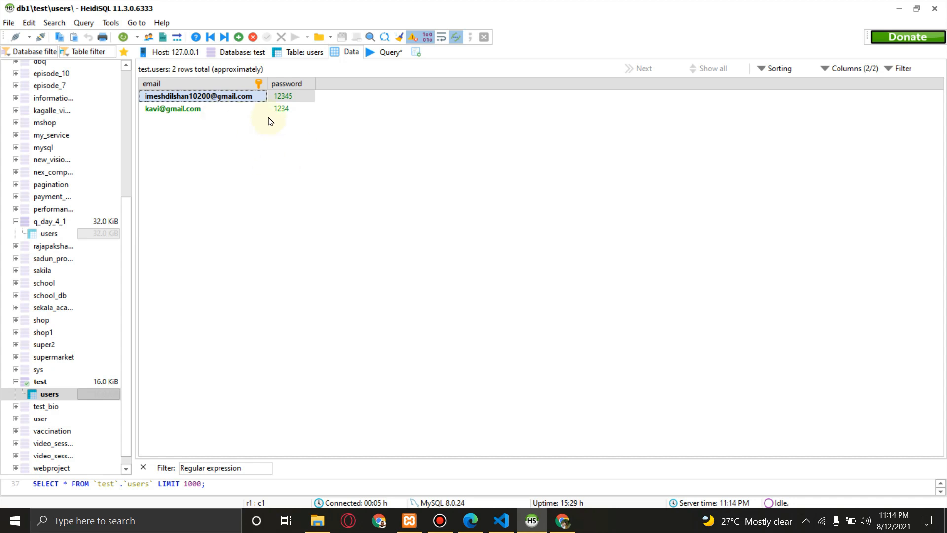
{"action": "mouse_move", "coordinate": [304, 151]}
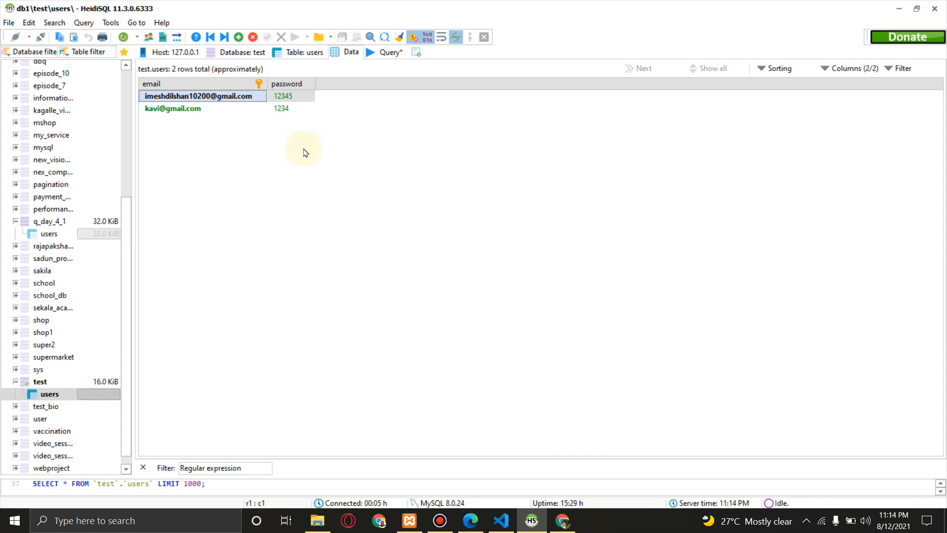
- Return to the Question_03 registration page in Chrome
{"action": "left_click", "coordinate": [562, 520]}
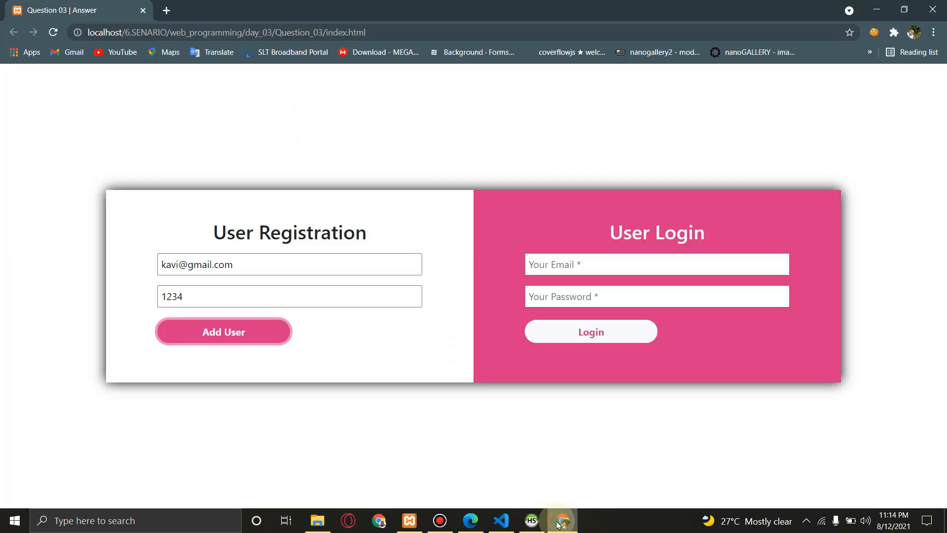